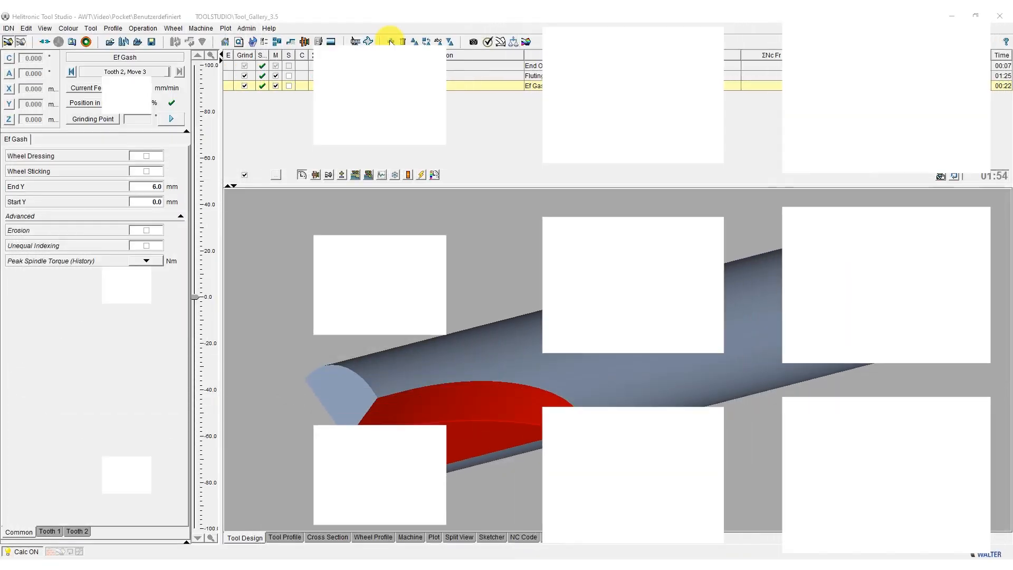
Create a Pocket Seat preforming operation sharing the helical fluting edges, with wheel pack PocketSeat_Wheel123
left_click(390, 41)
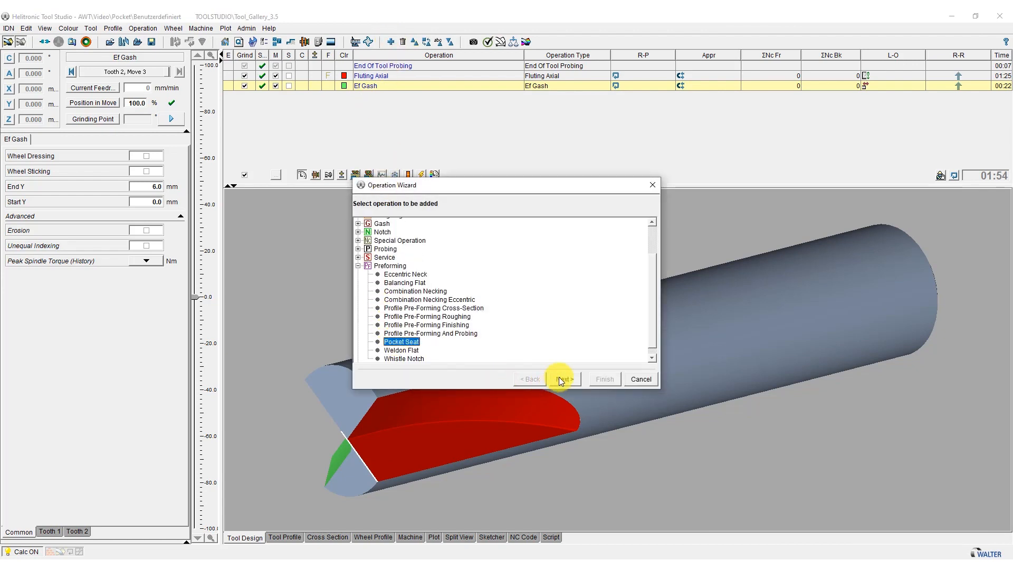
left_click(562, 379)
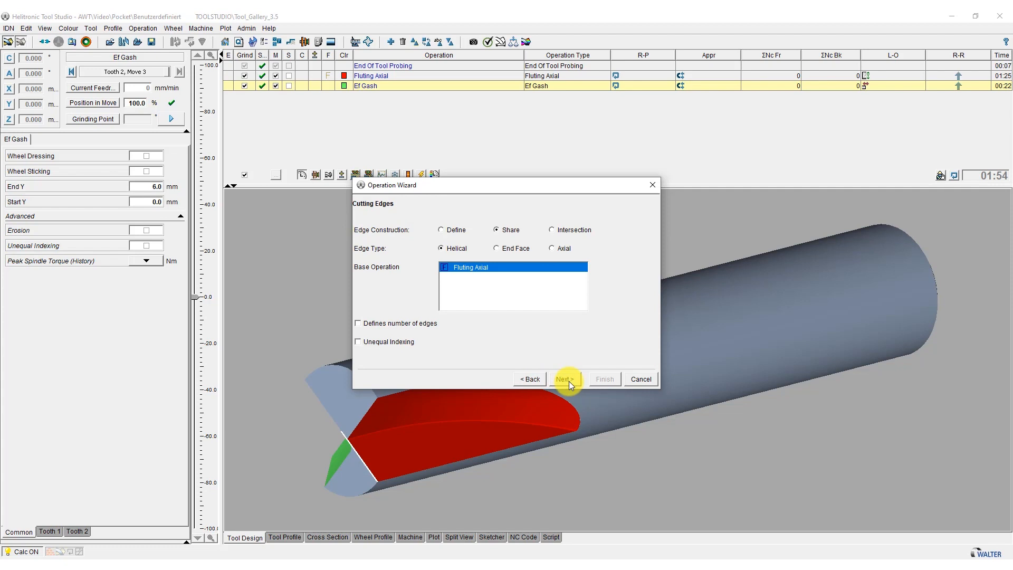
left_click(564, 379)
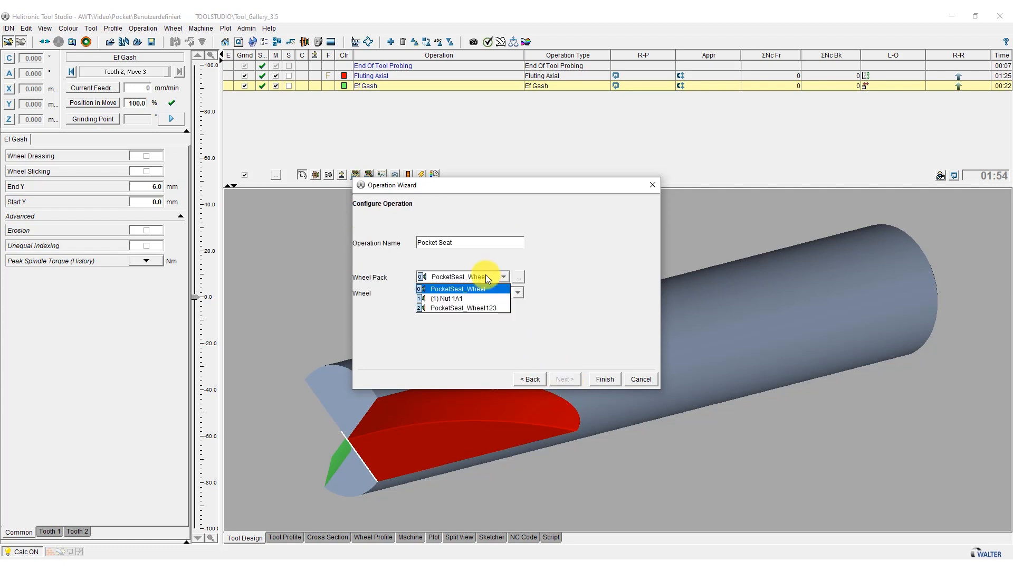
left_click(463, 307)
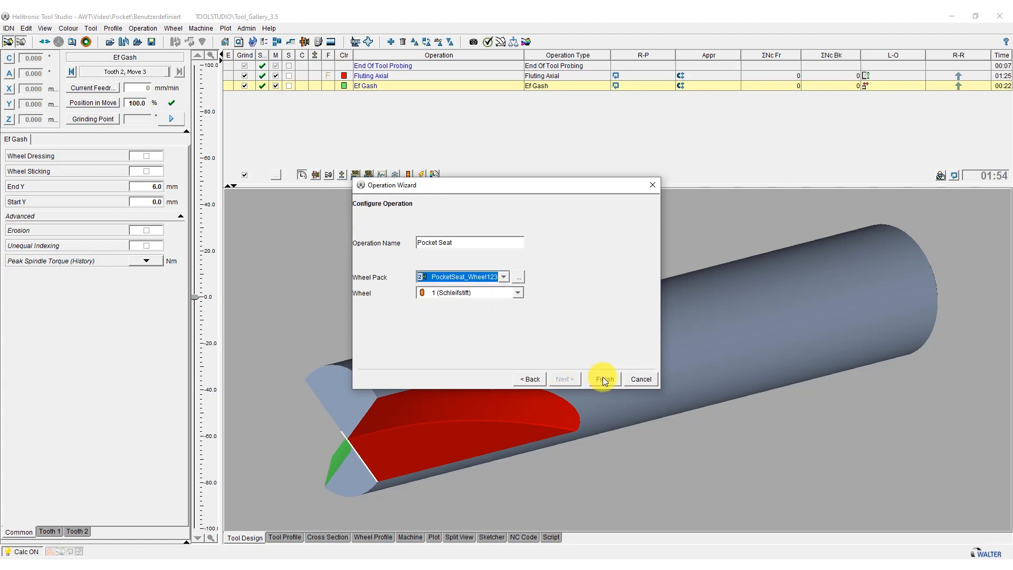
left_click(602, 379)
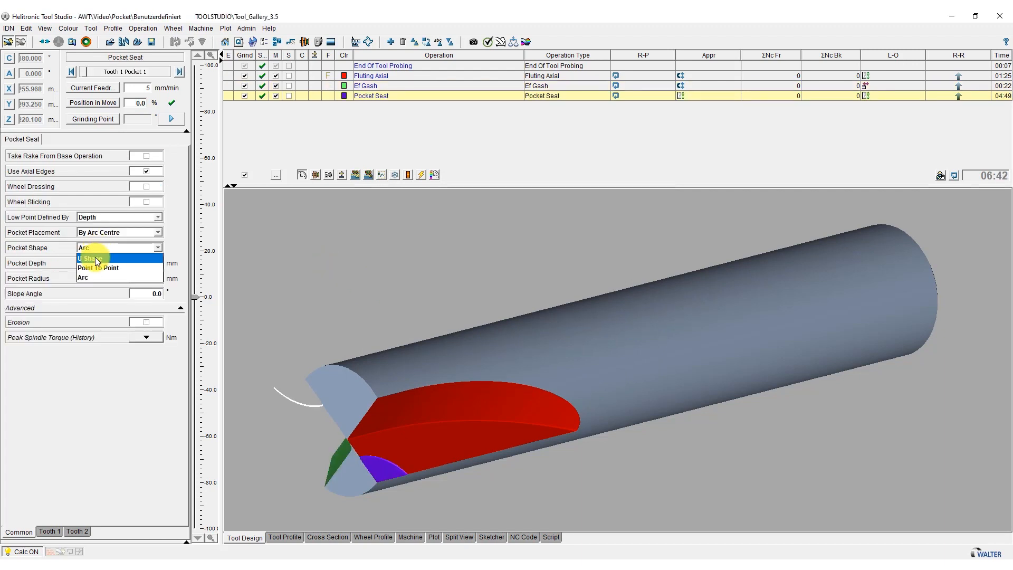
Make the pocket U Shape with flat length 10.0 and a 1.6 mm pocket infeed on tooth 2
left_click(88, 258)
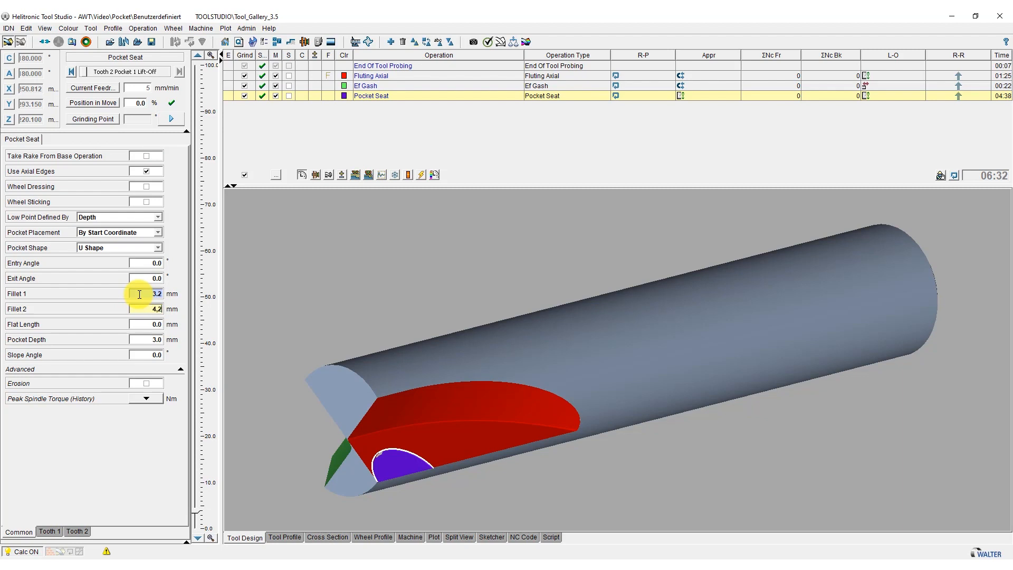
type("10.0")
left_click(146, 339)
type("2")
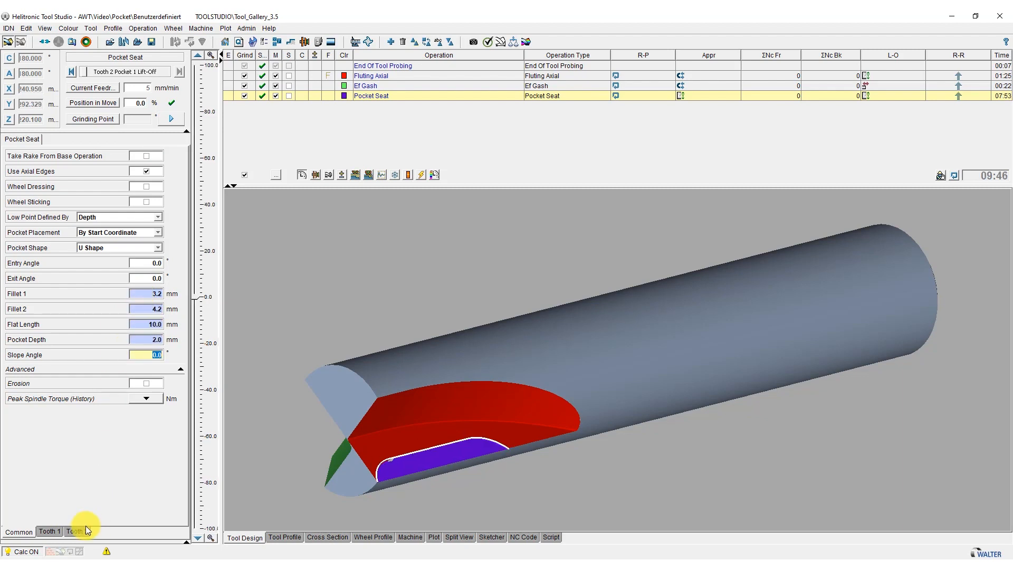
left_click(76, 531)
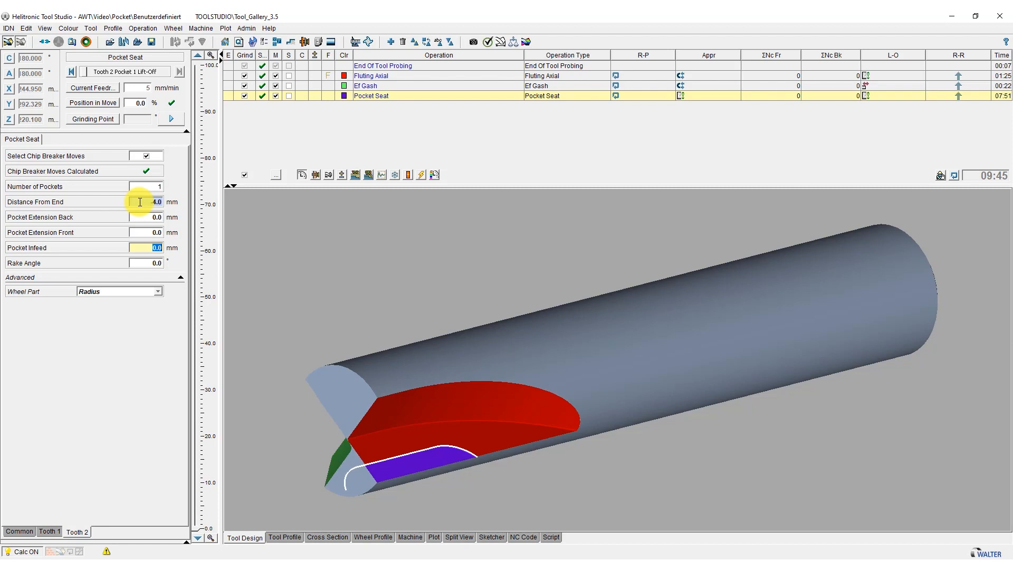
type("1.6")
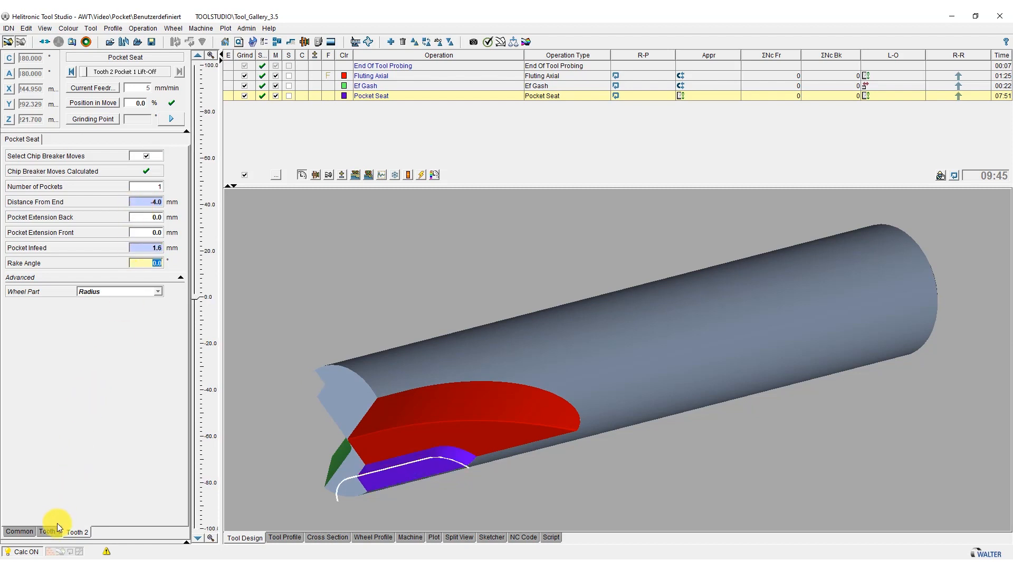
left_click(47, 531)
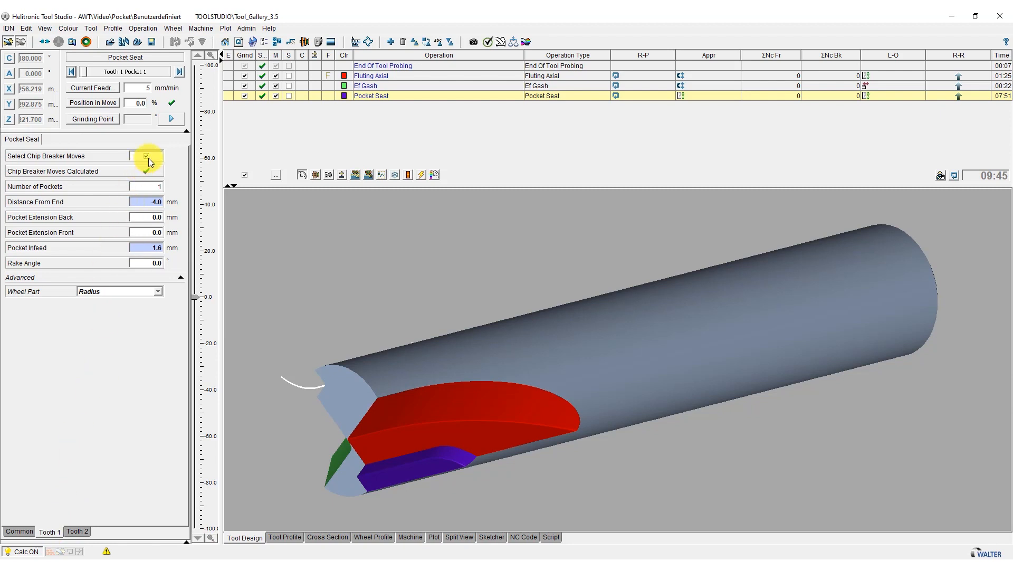
left_click(147, 156)
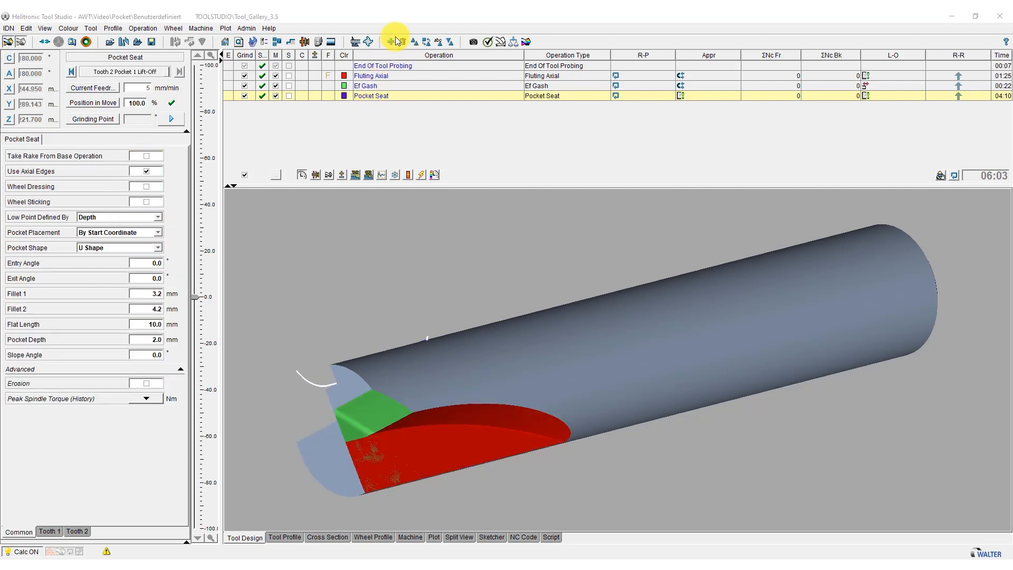
Start a second Pocket Seat operation with cutting edges built by Intersection
left_click(391, 41)
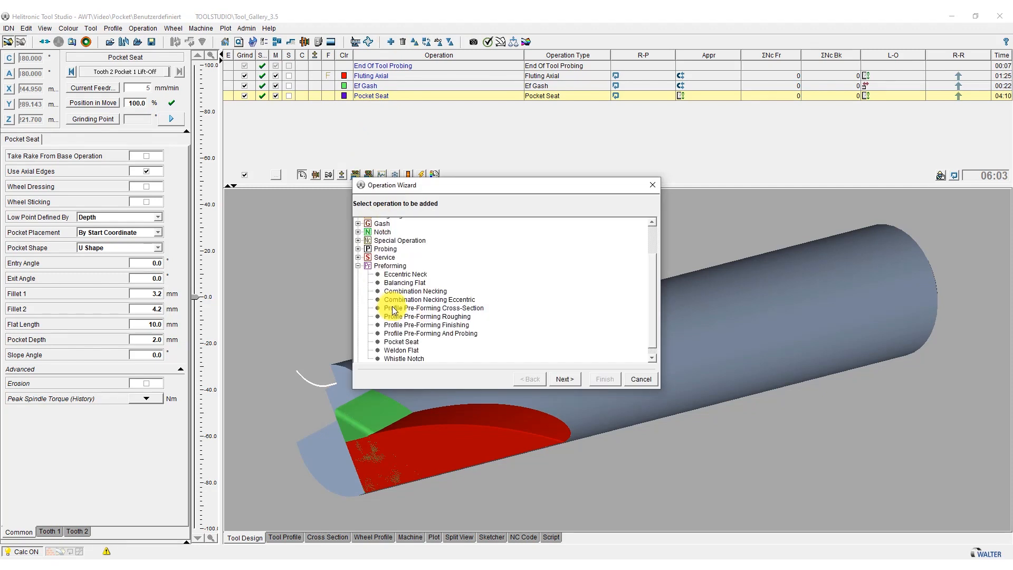
left_click(401, 341)
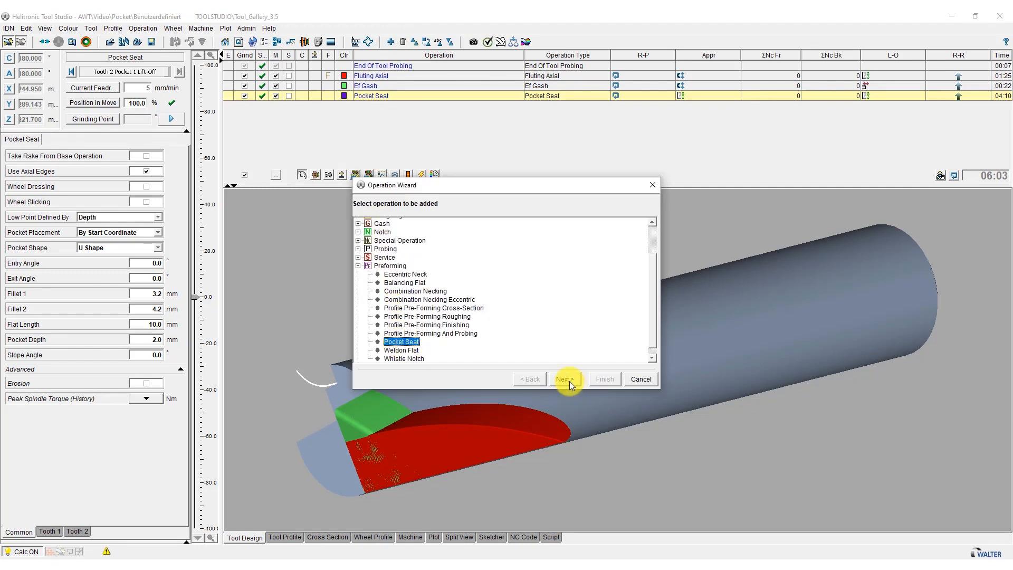
left_click(563, 379)
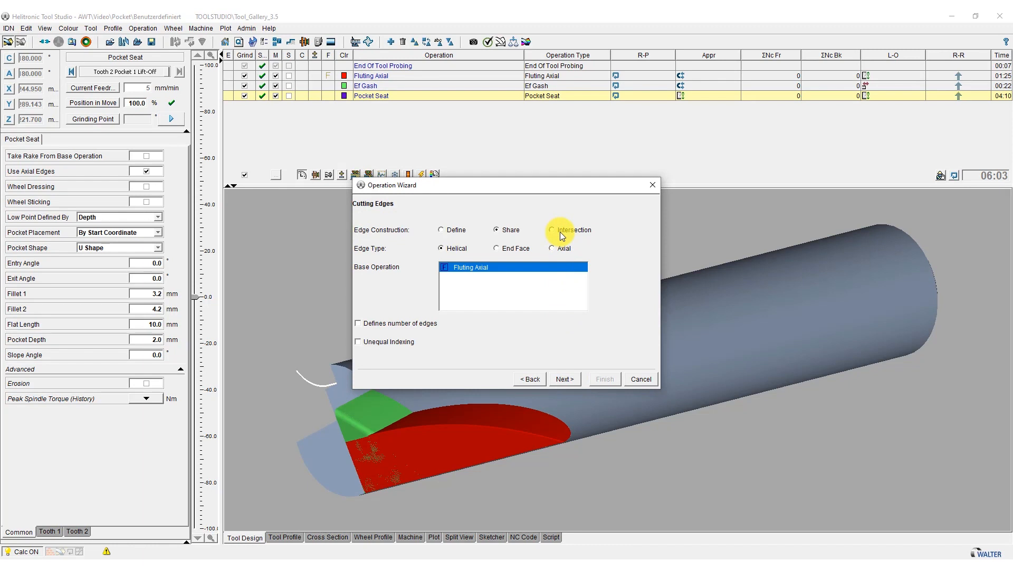
left_click(551, 229)
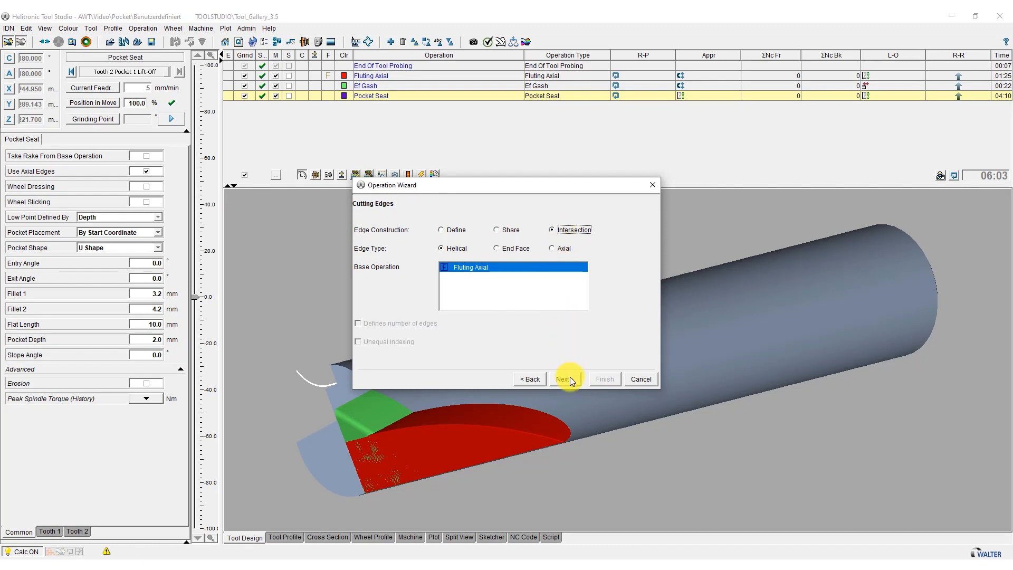
left_click(562, 379)
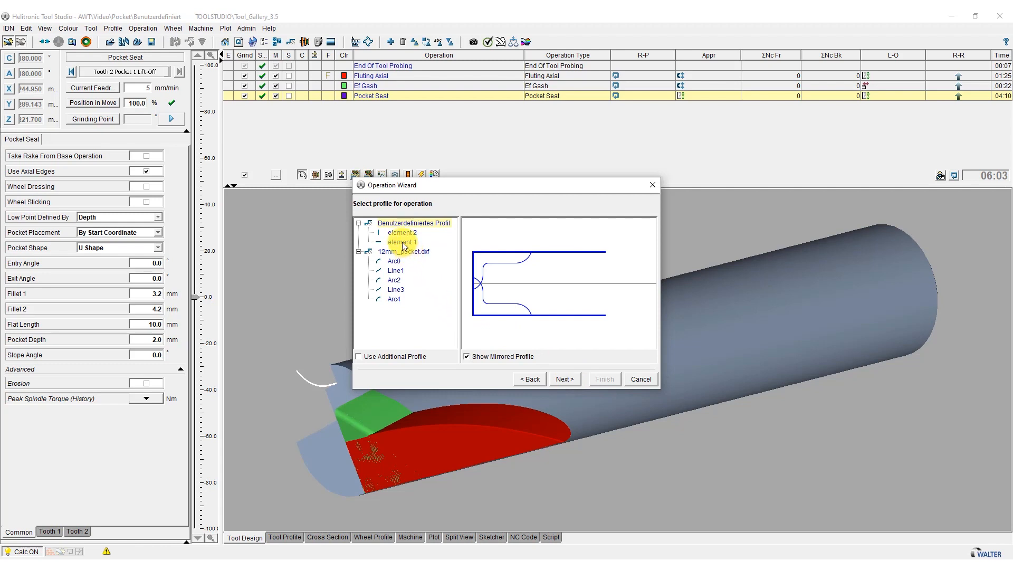
Use 12mm_pocket.dxf as additional profile and create Pocket Seat 1
left_click(358, 356)
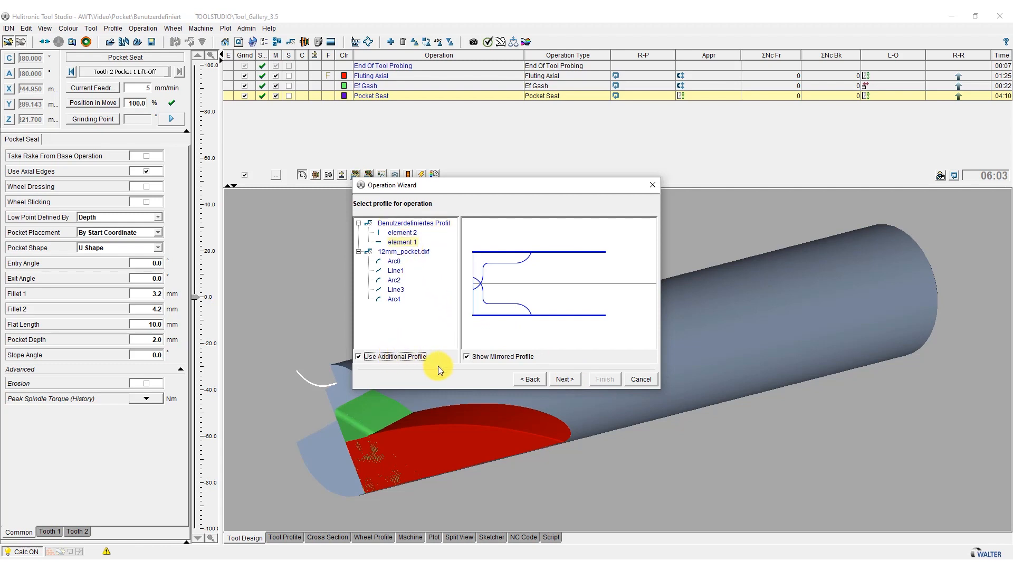
left_click(358, 356)
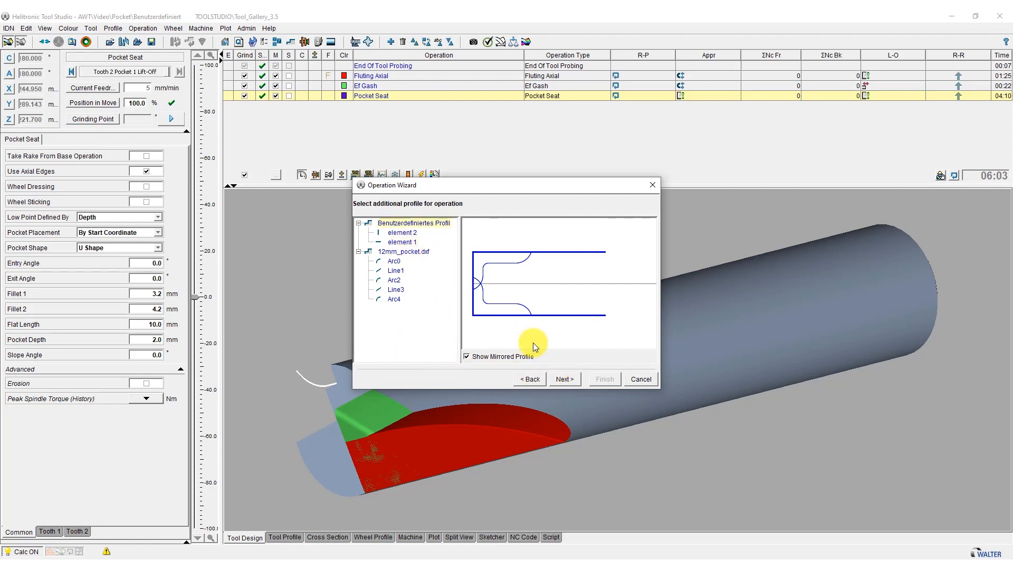
left_click(402, 251)
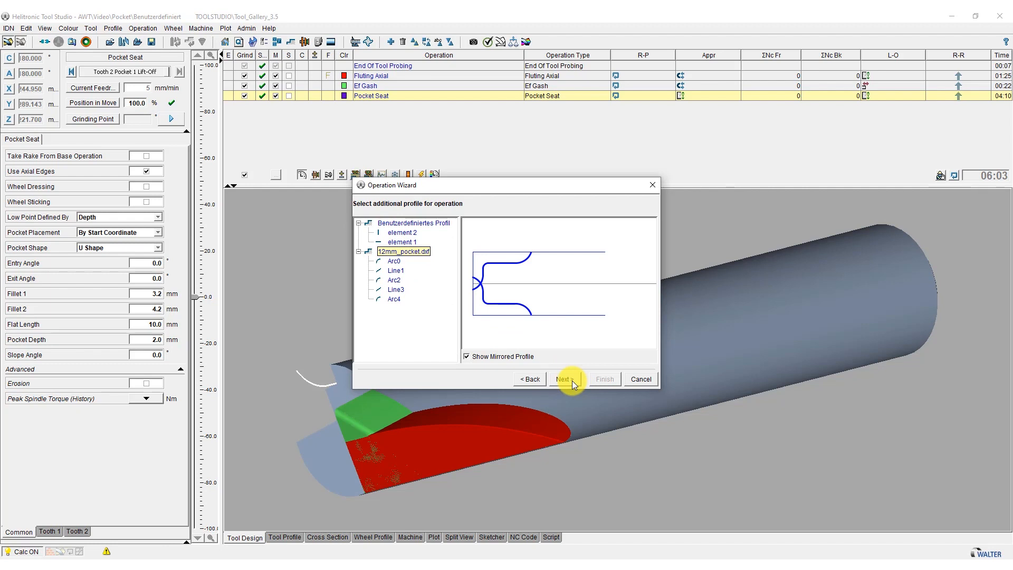
left_click(564, 379)
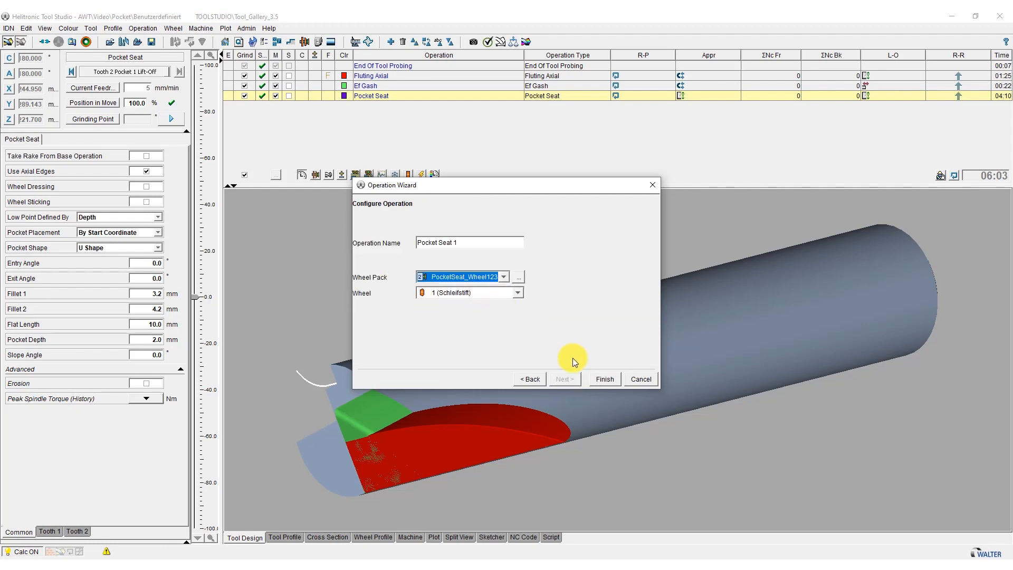
left_click(604, 379)
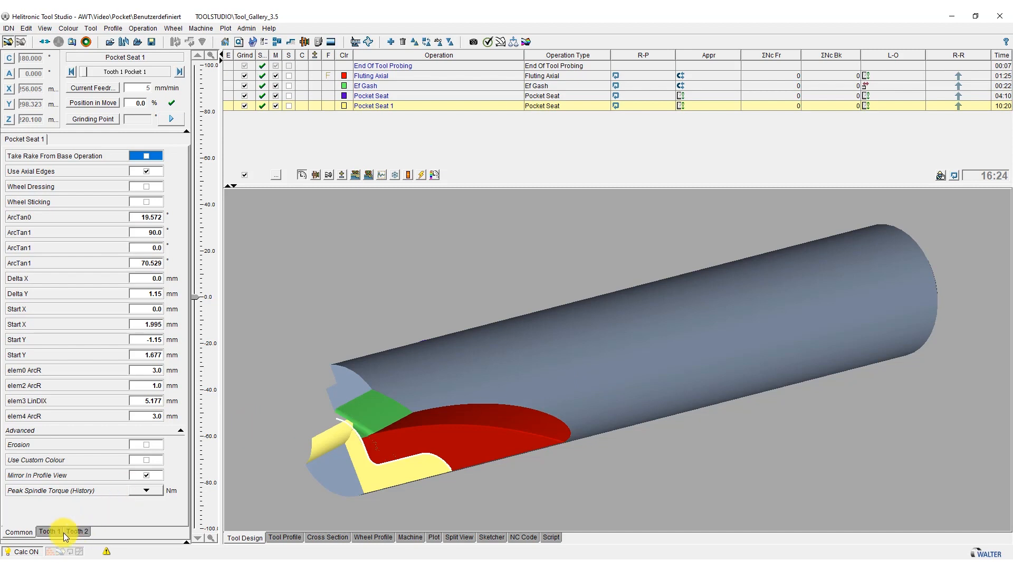
Give Pocket Seat 1 a 1.6 mm pocket infeed on tooth 1
left_click(48, 531)
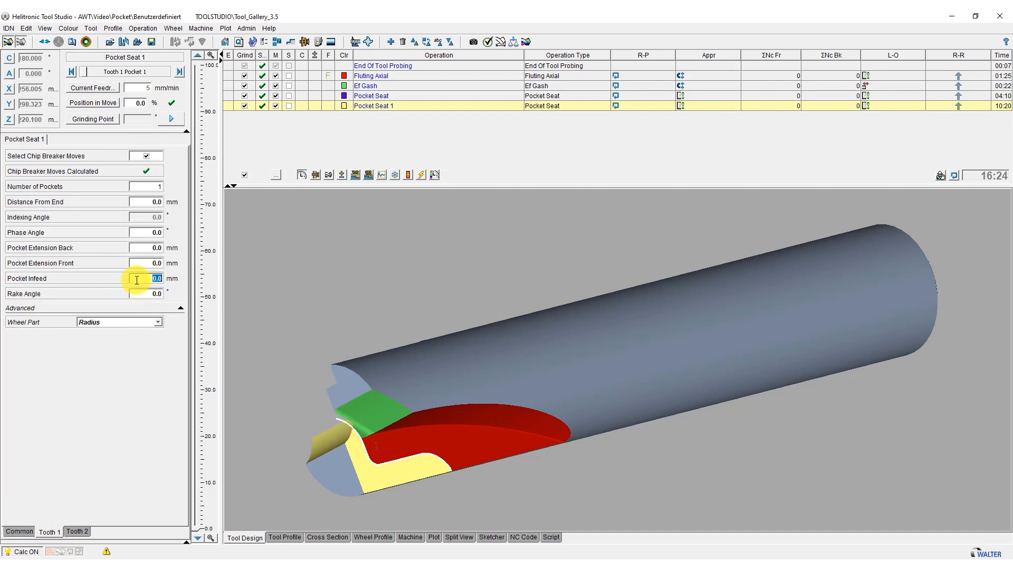
type("1.6")
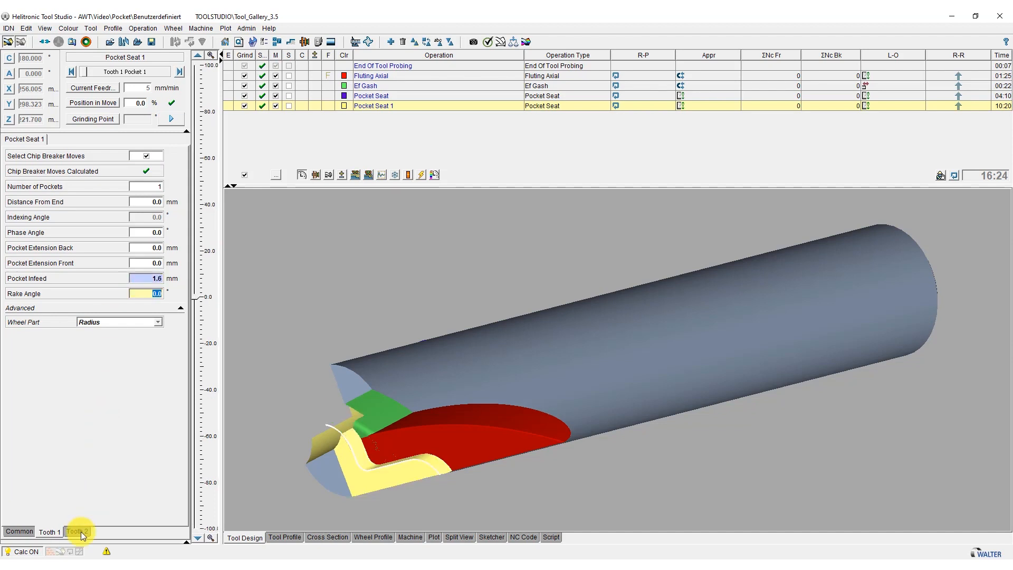
left_click(76, 531)
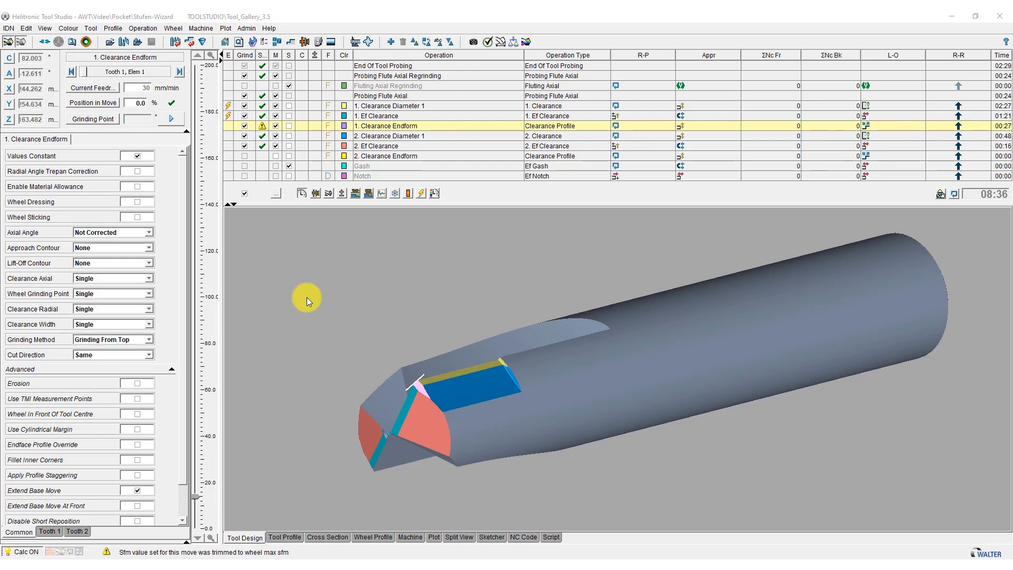
mouse_move(232, 155)
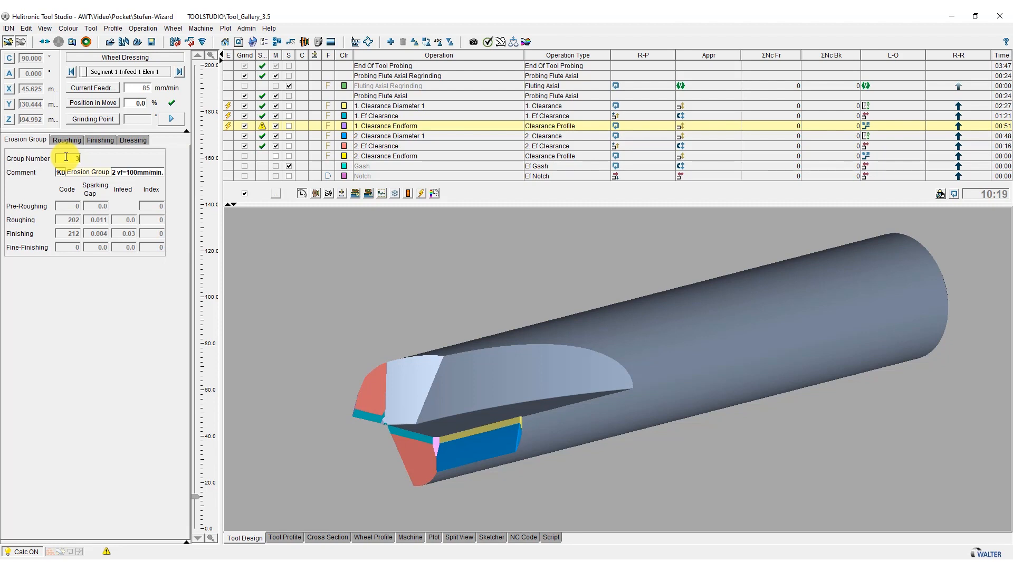
Apply erosion group 34 to Clearance Endform and show its electrode dressing settings
type("4")
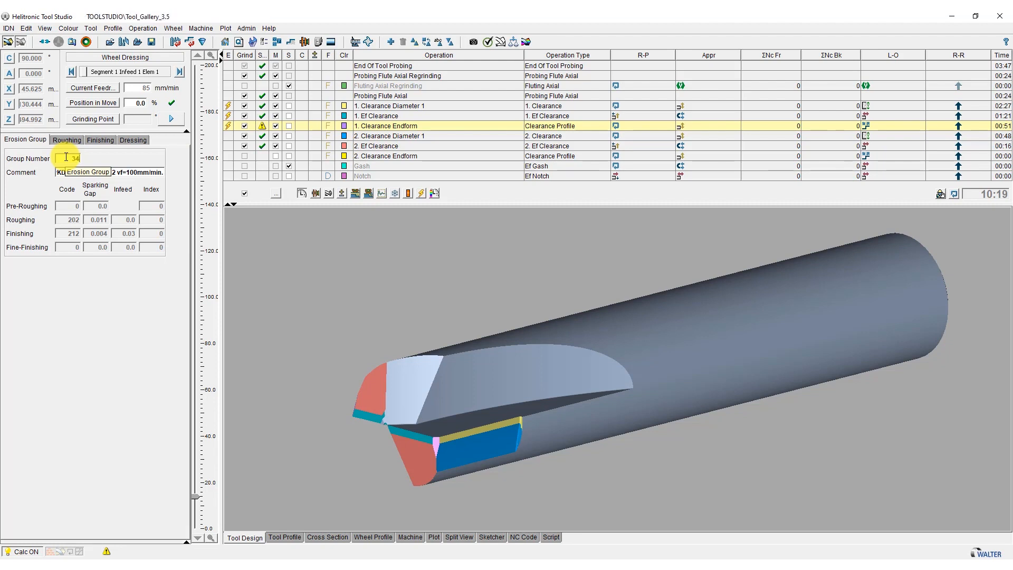
left_click(149, 149)
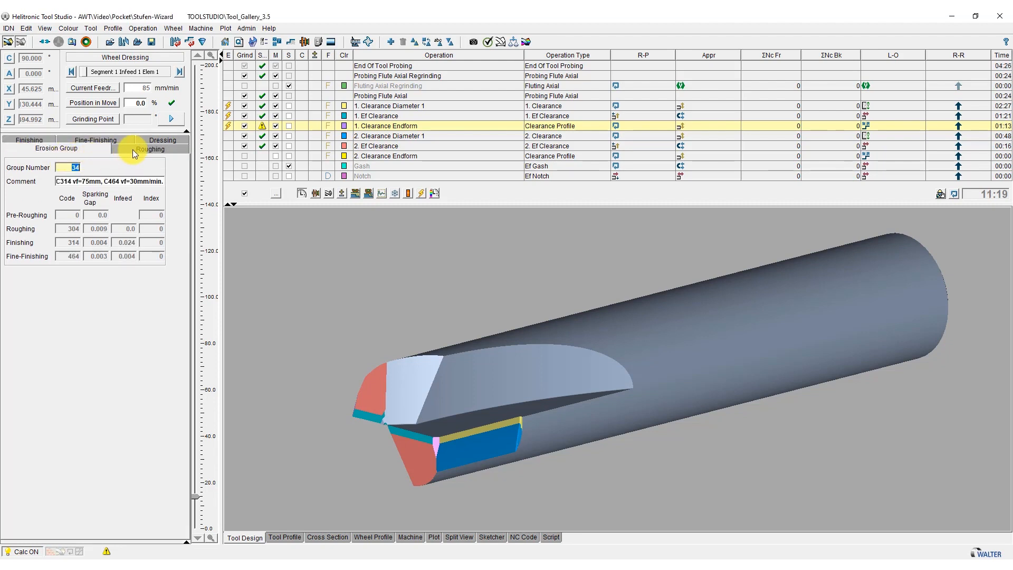
left_click(161, 148)
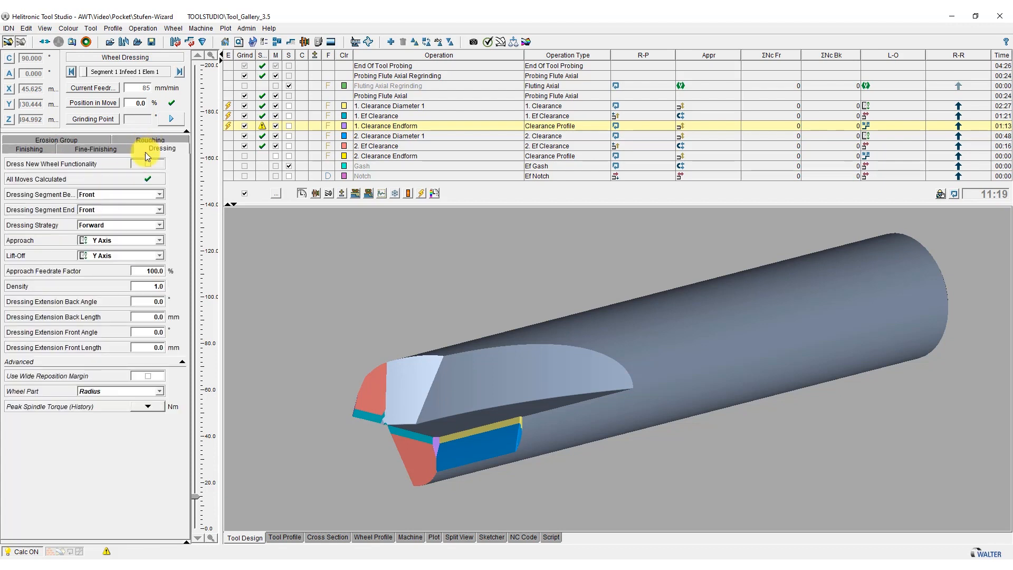
left_click(158, 209)
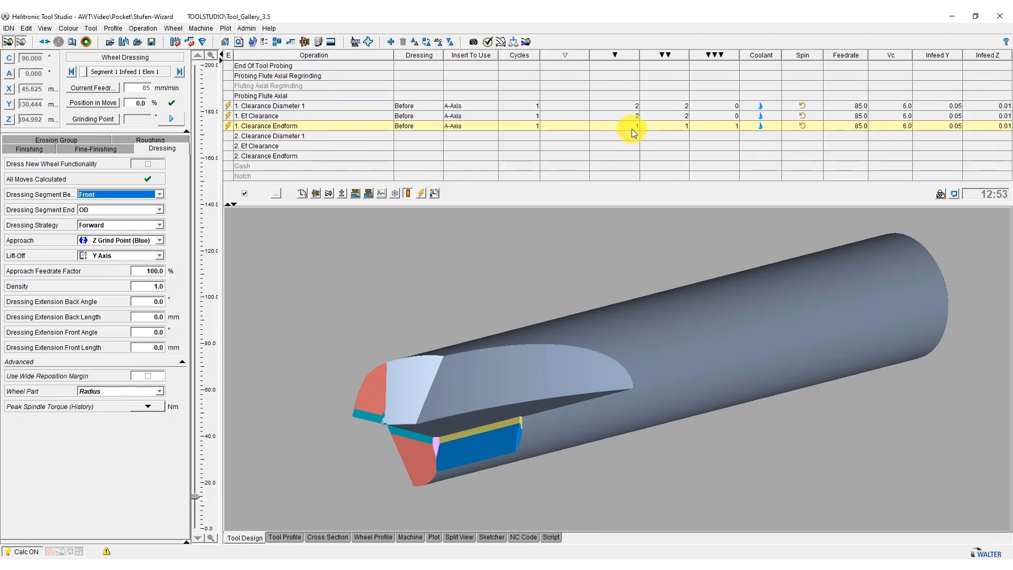
Raise a dressing count for 1. Clearance Endform to 2 and confirm
left_click(612, 126)
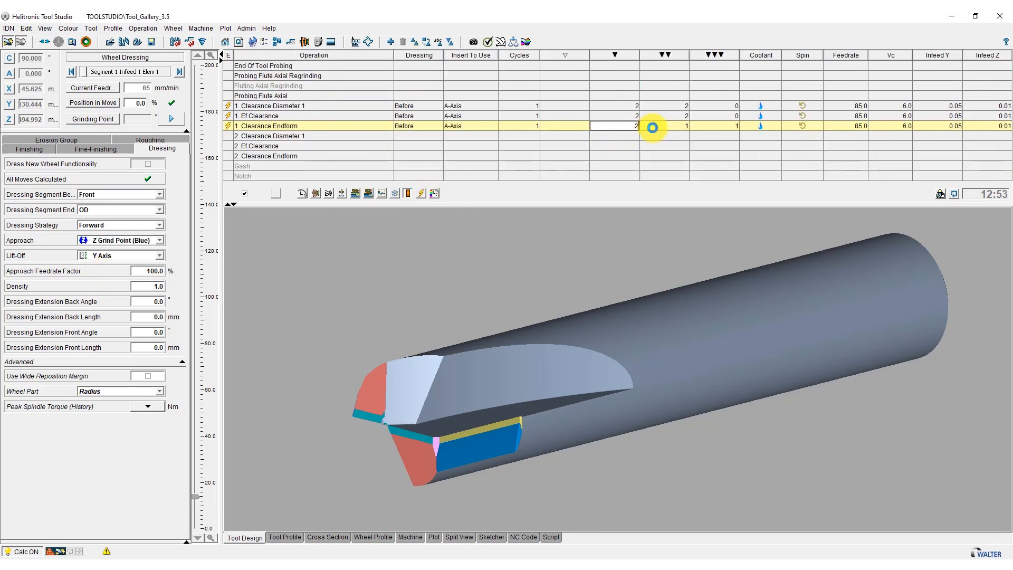
left_click(272, 136)
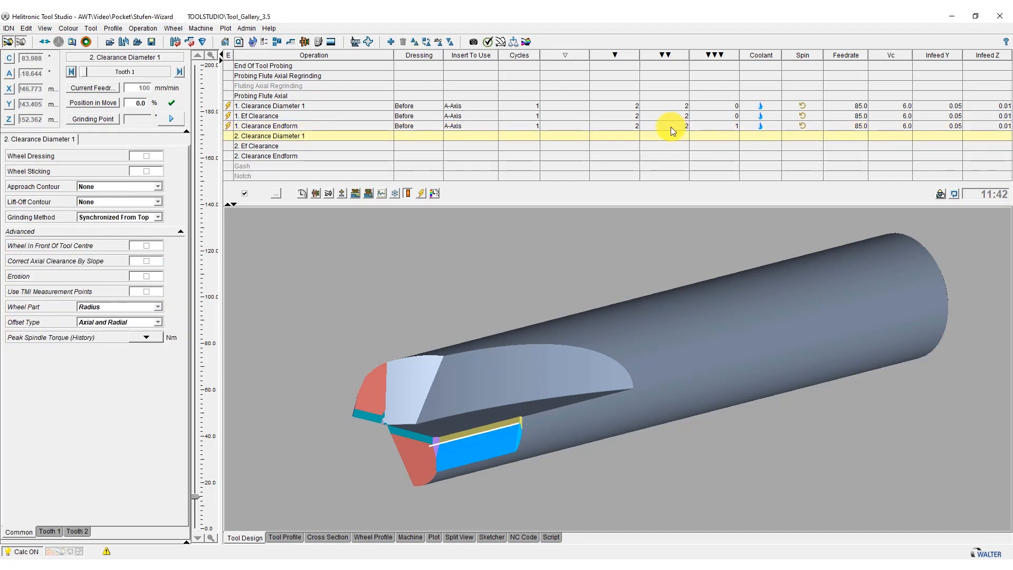